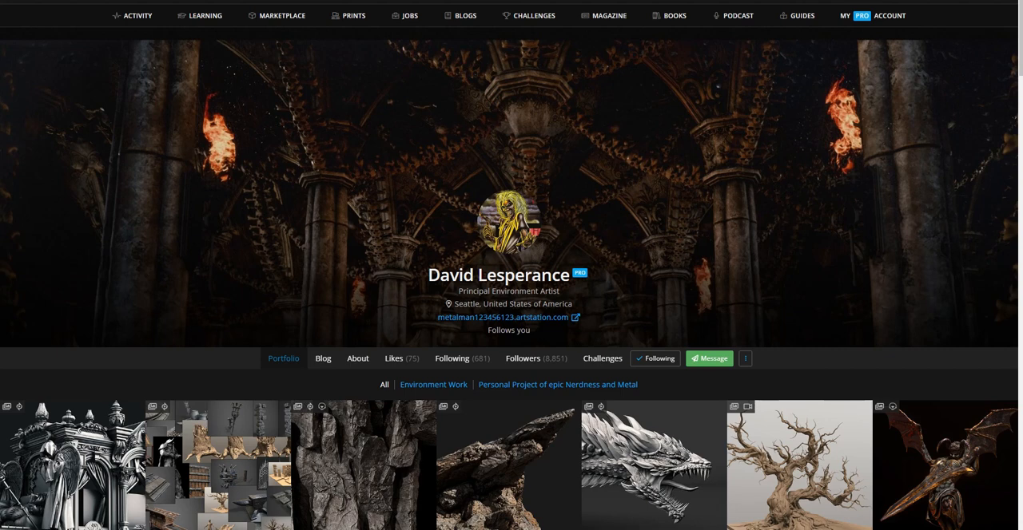
Step: Scroll down through David Lesperance's portfolio project thumbnails
scroll(down, 3)
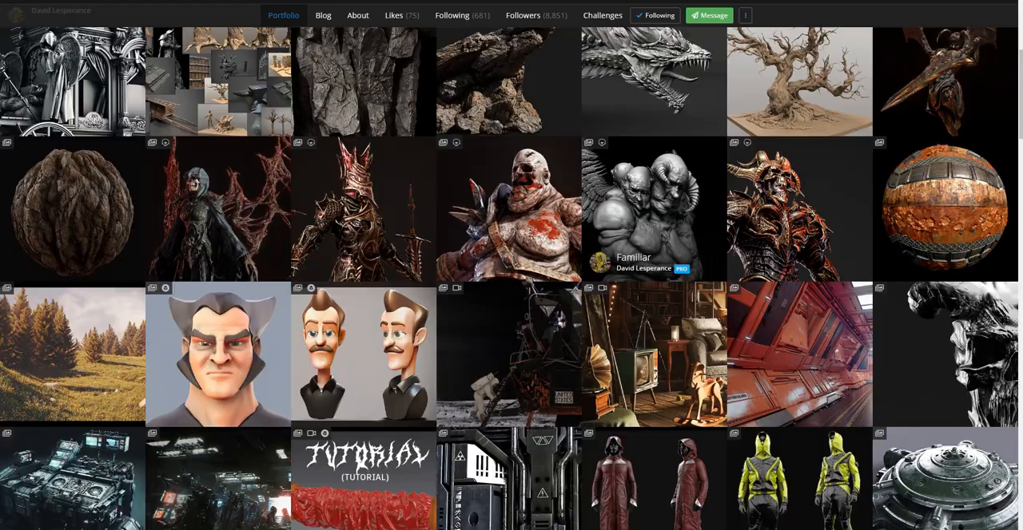
scroll(down, 3)
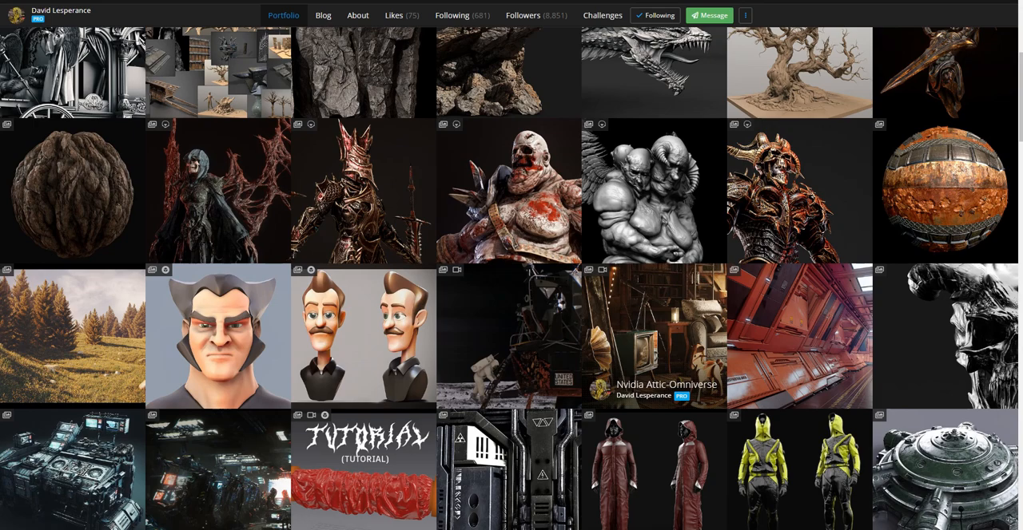
scroll(down, 3)
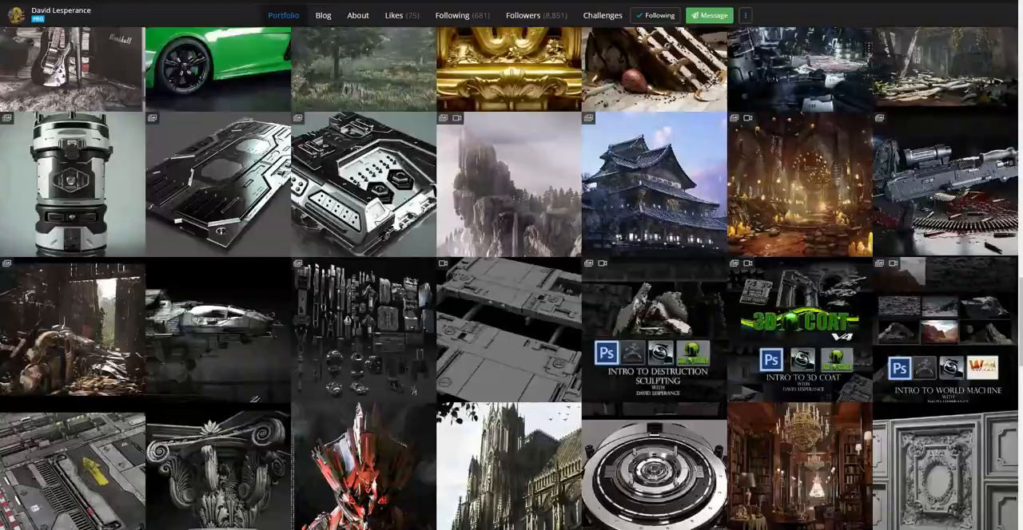
scroll(down, 3)
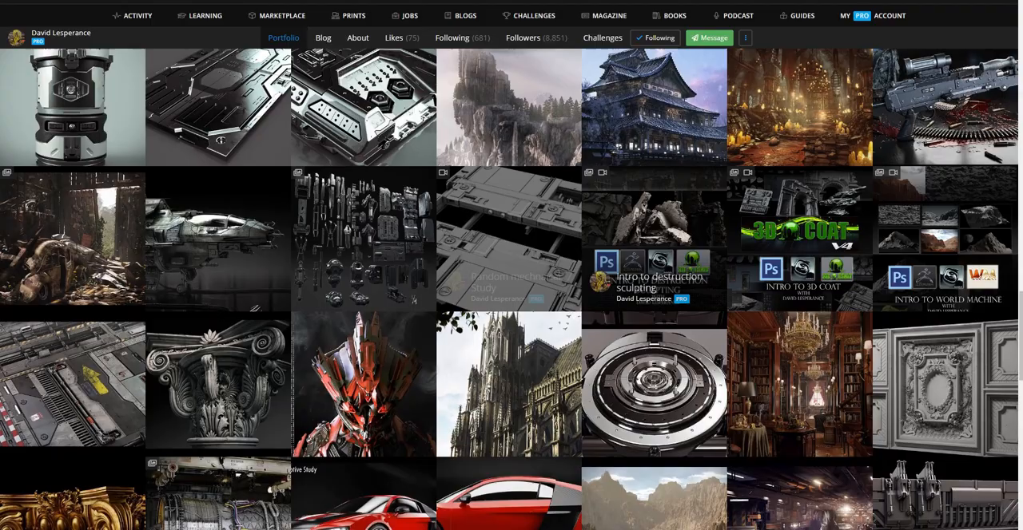
scroll(down, 3)
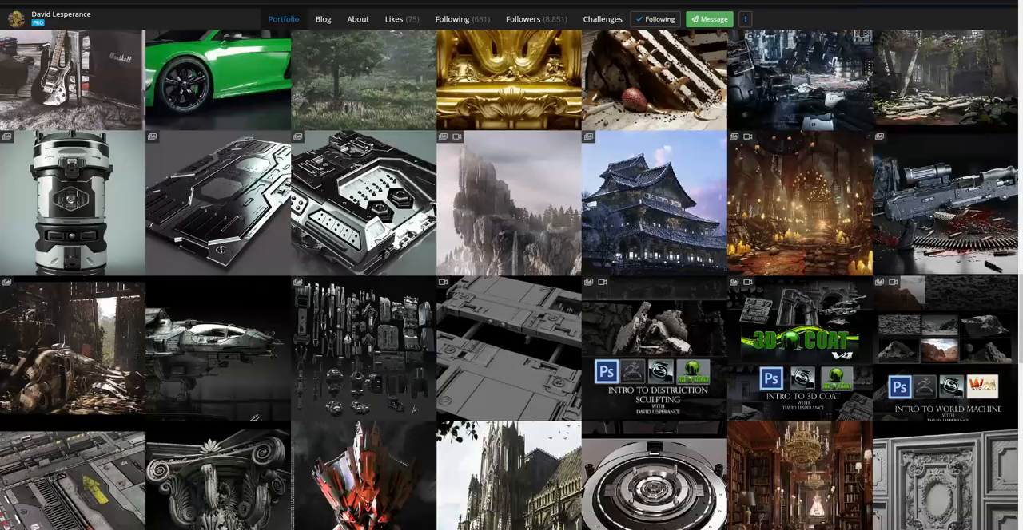
scroll(down, 3)
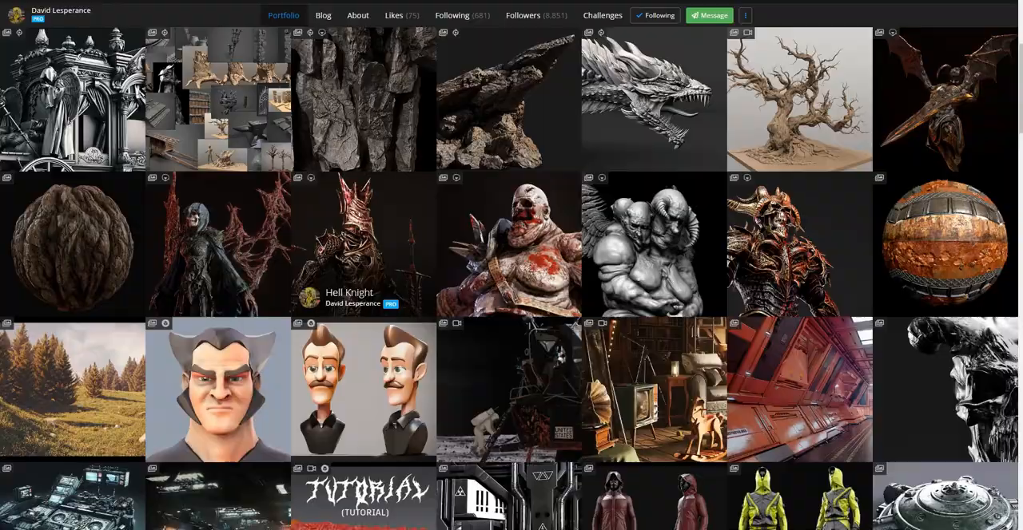
mouse_move(654, 245)
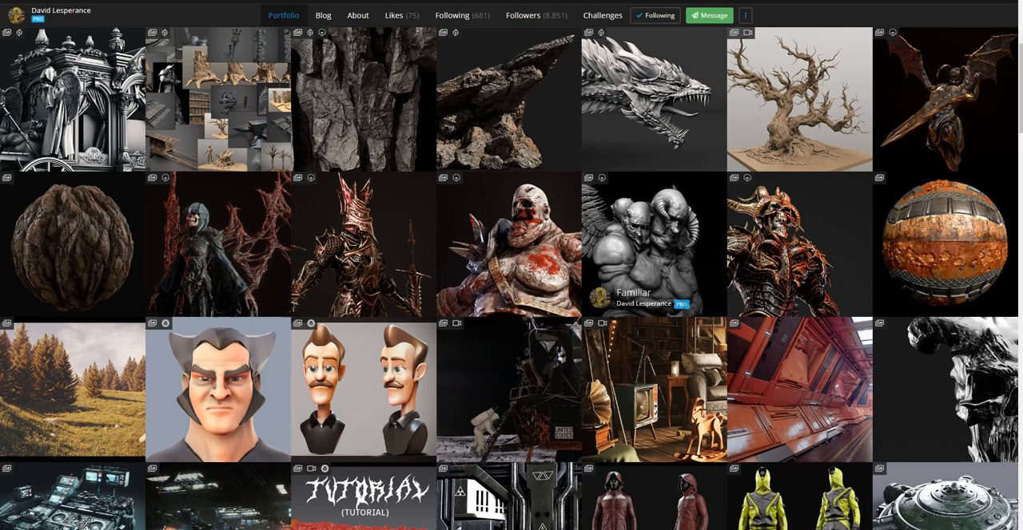
Step: Open 'Some more props and art for the indie project' and scroll through its stone pillar renders
scroll(down, 3)
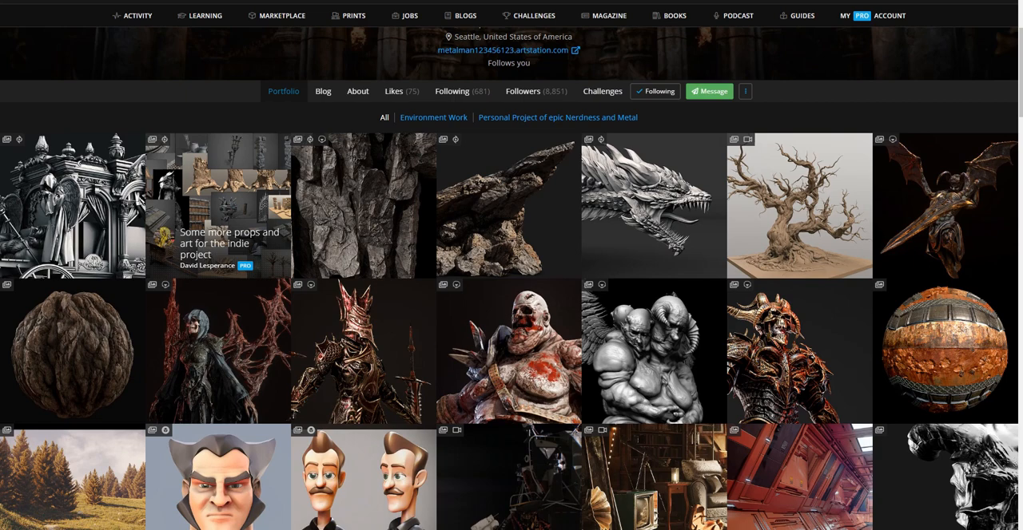
click(798, 206)
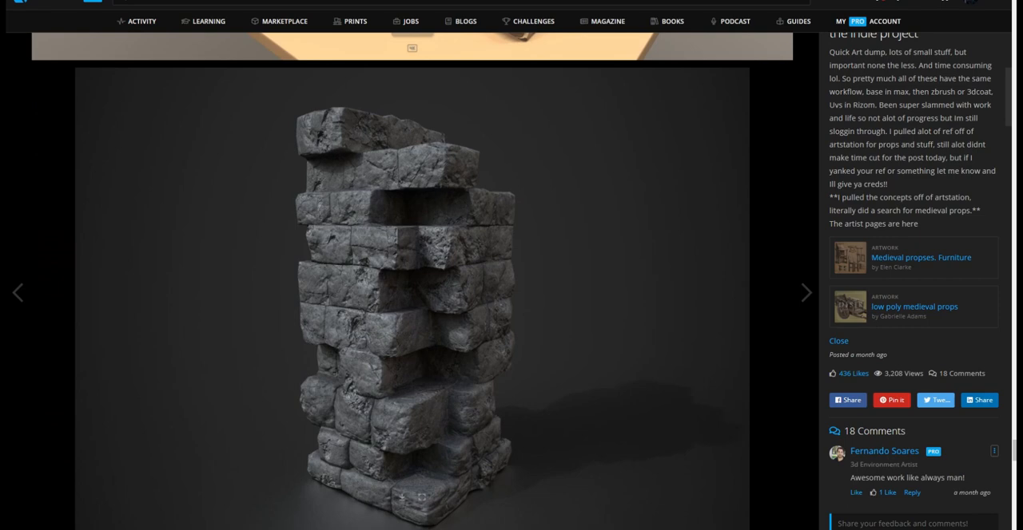
scroll(down, 3)
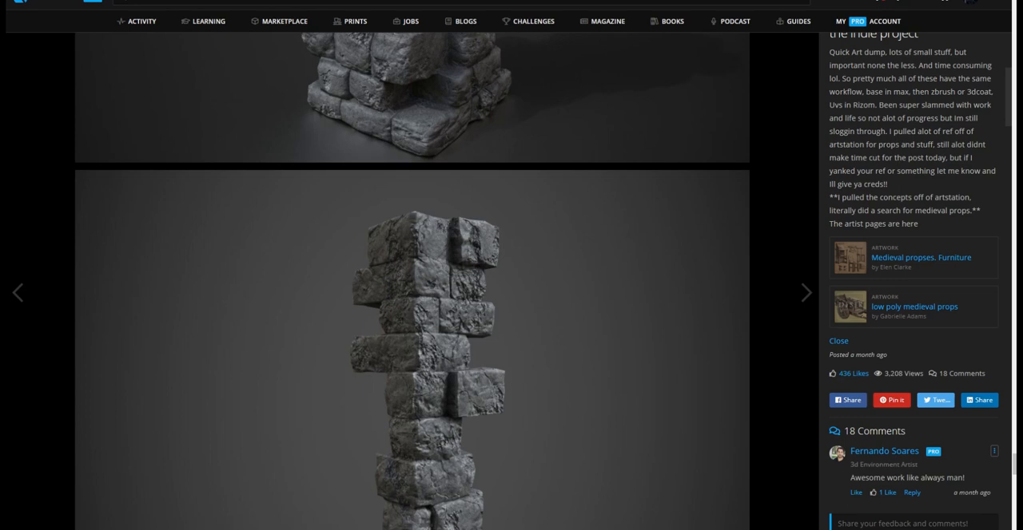